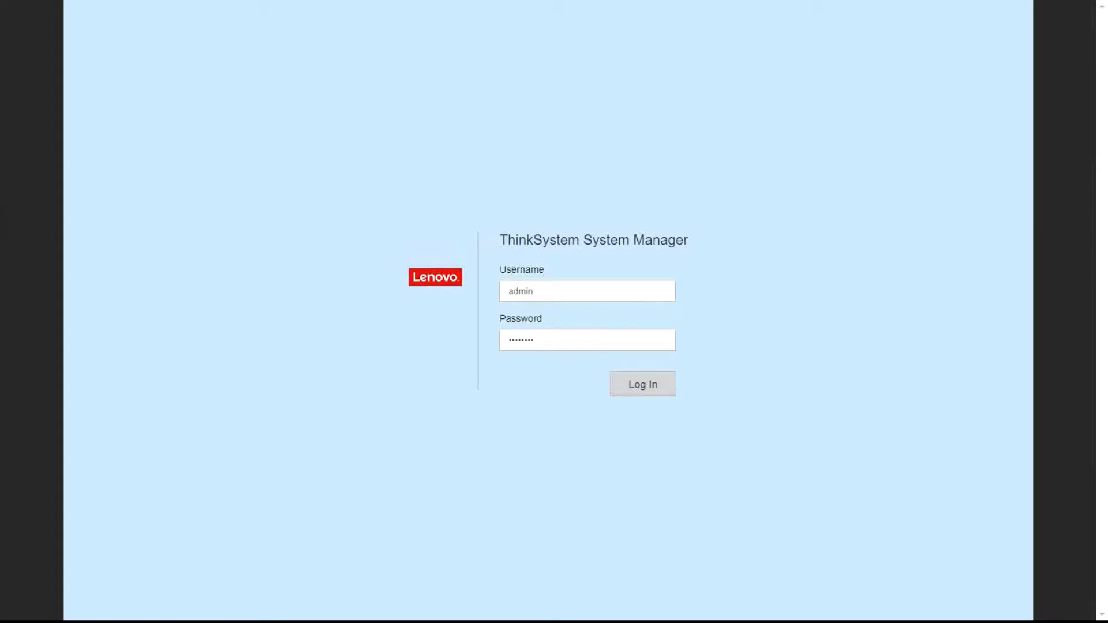
Log in to the DE6000_1 array and show the Storage overview of pools, volumes, hosts and snapshots
click(642, 383)
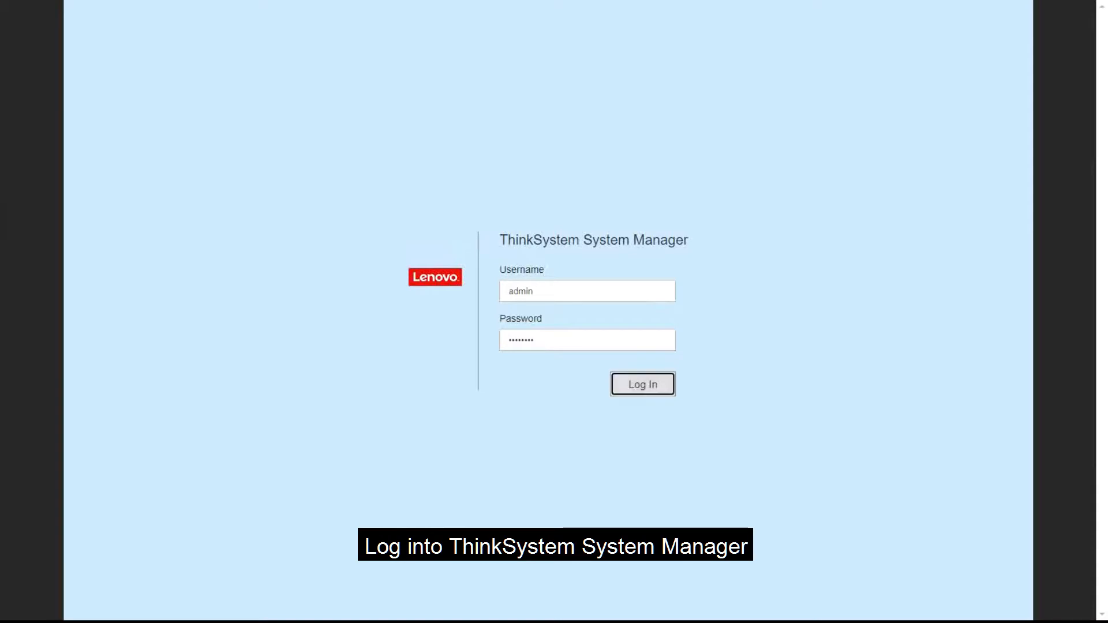
click(642, 383)
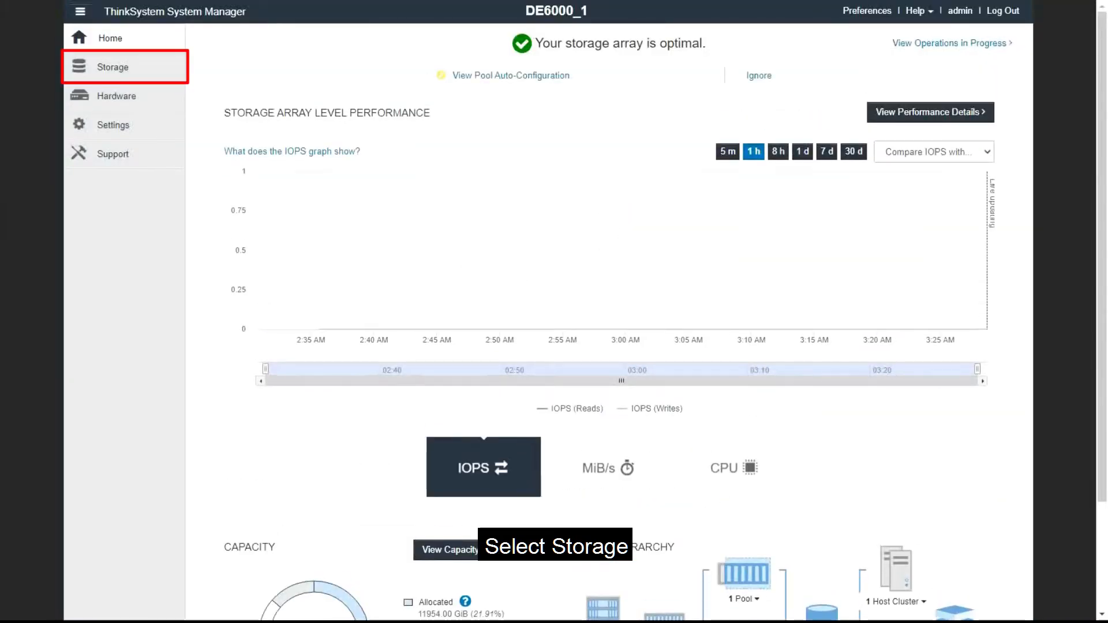
click(112, 67)
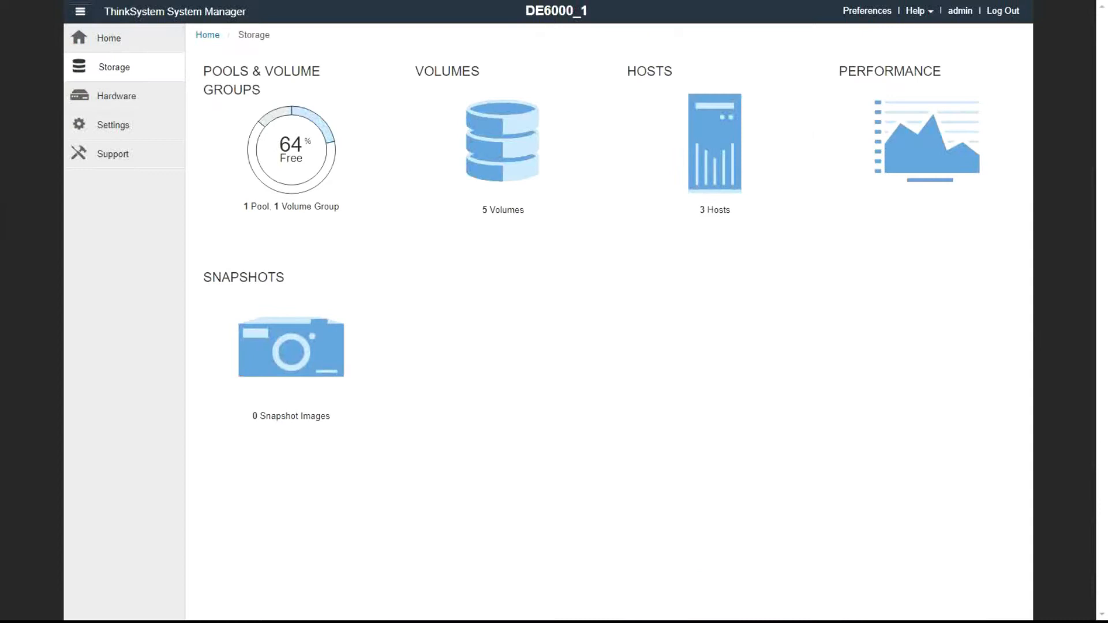
click(502, 140)
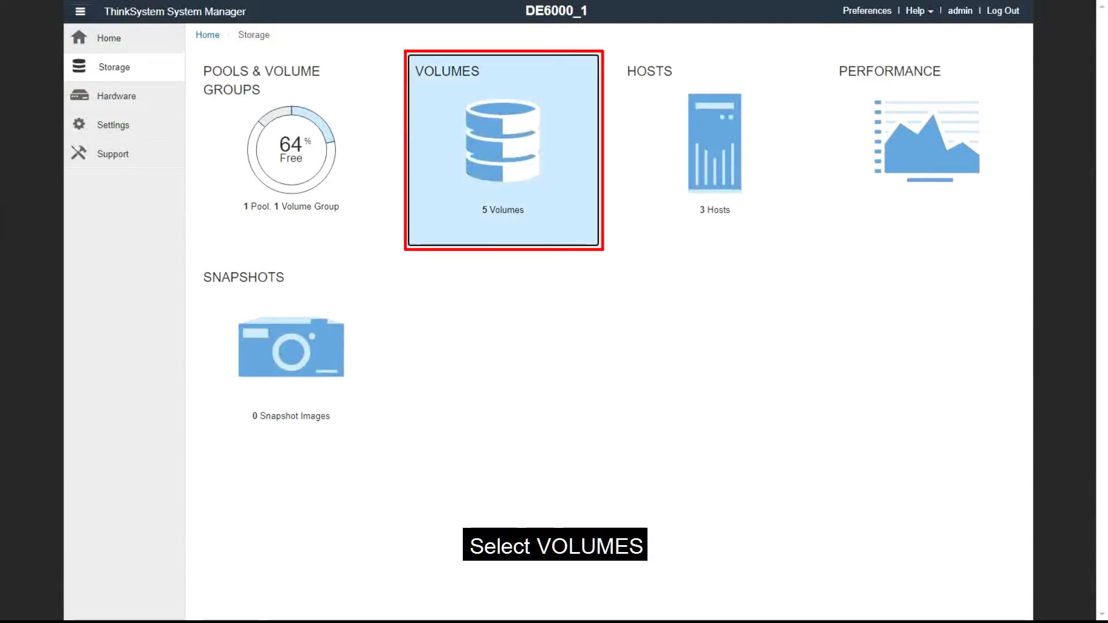
Select volume 20 from the Volumes list for a capacity increase and confirm the expanded-capacity warning
click(503, 149)
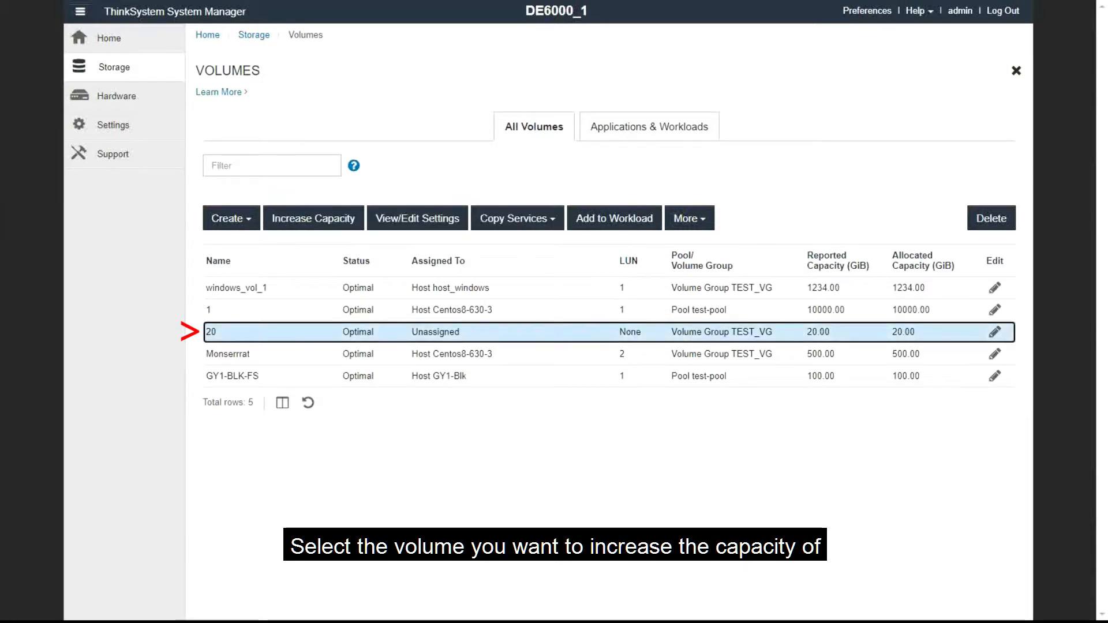
click(313, 218)
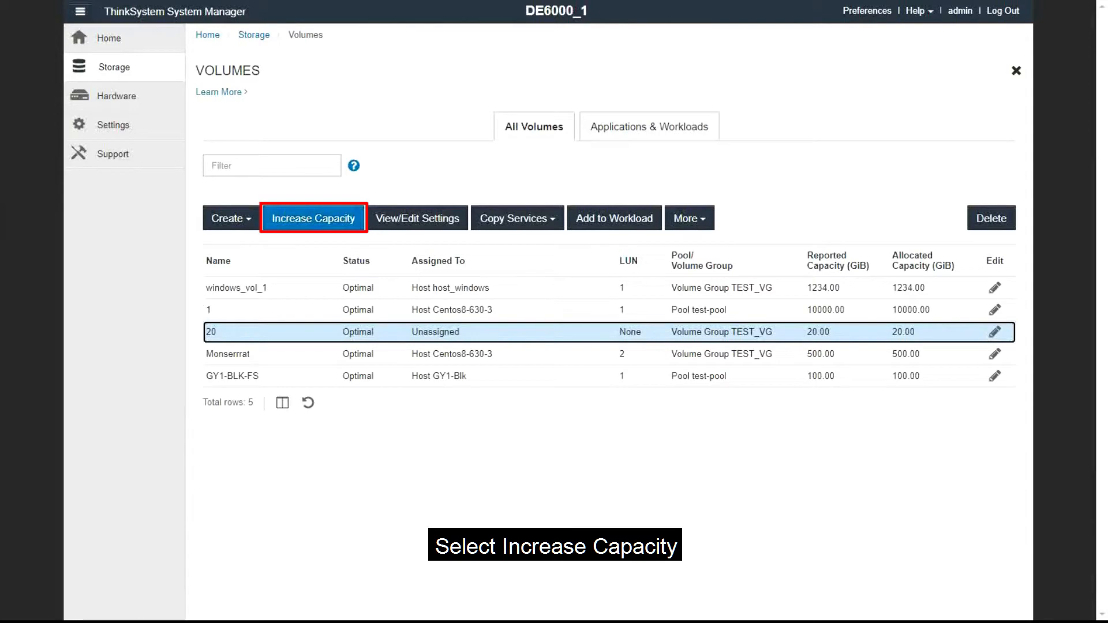
click(313, 218)
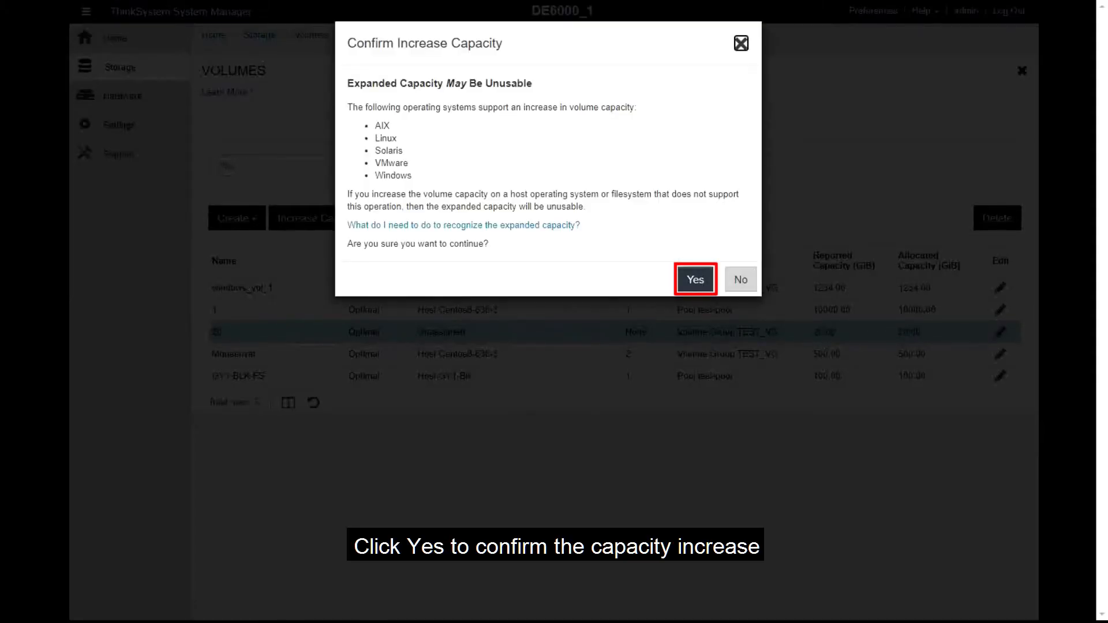
click(694, 279)
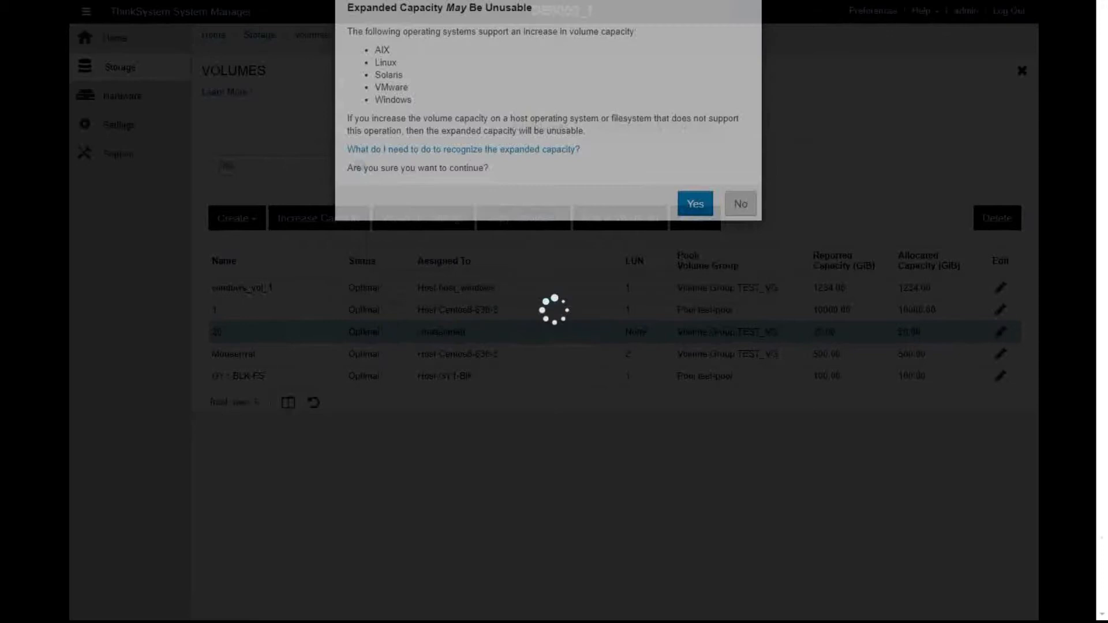
Add 1.00 GiB to volume 20's reported capacity and apply it, getting the 'Capacity increased' banner
click(694, 204)
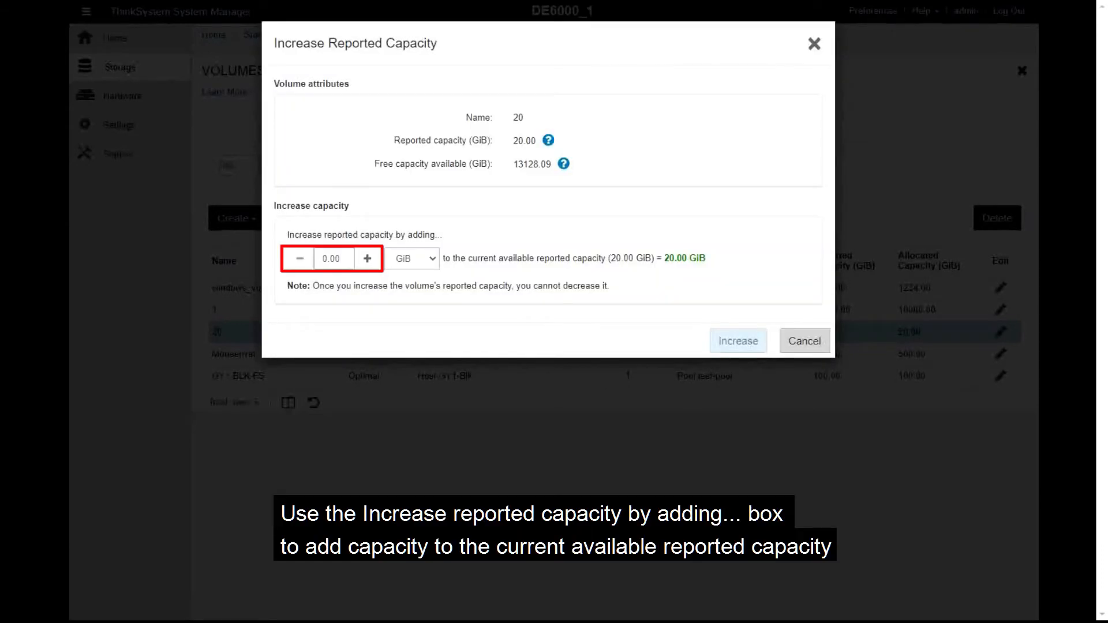
click(332, 257)
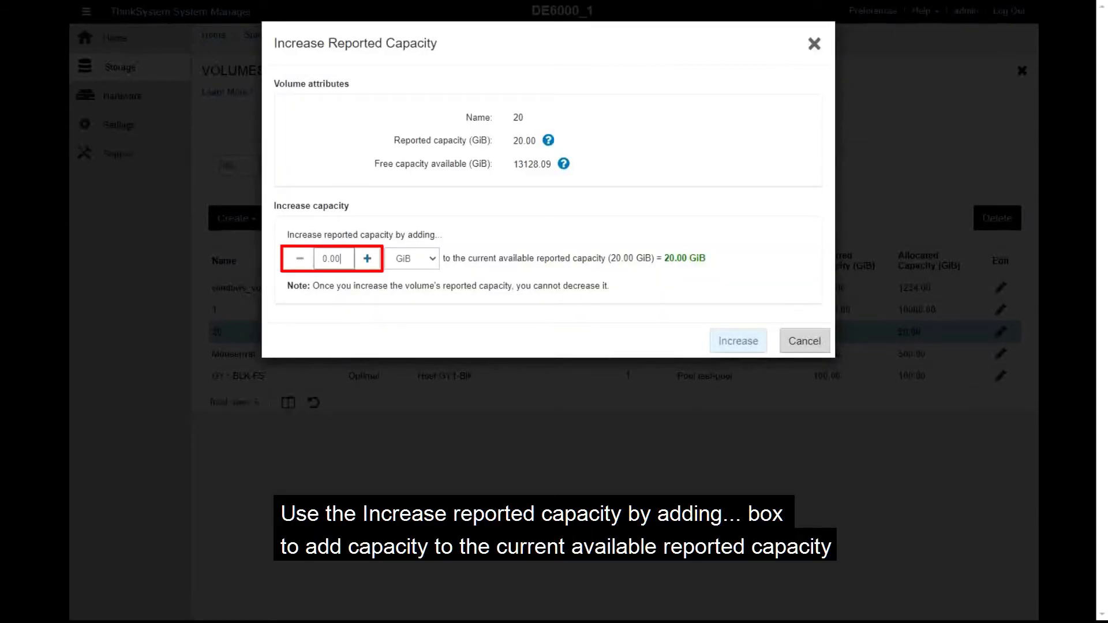
click(367, 257)
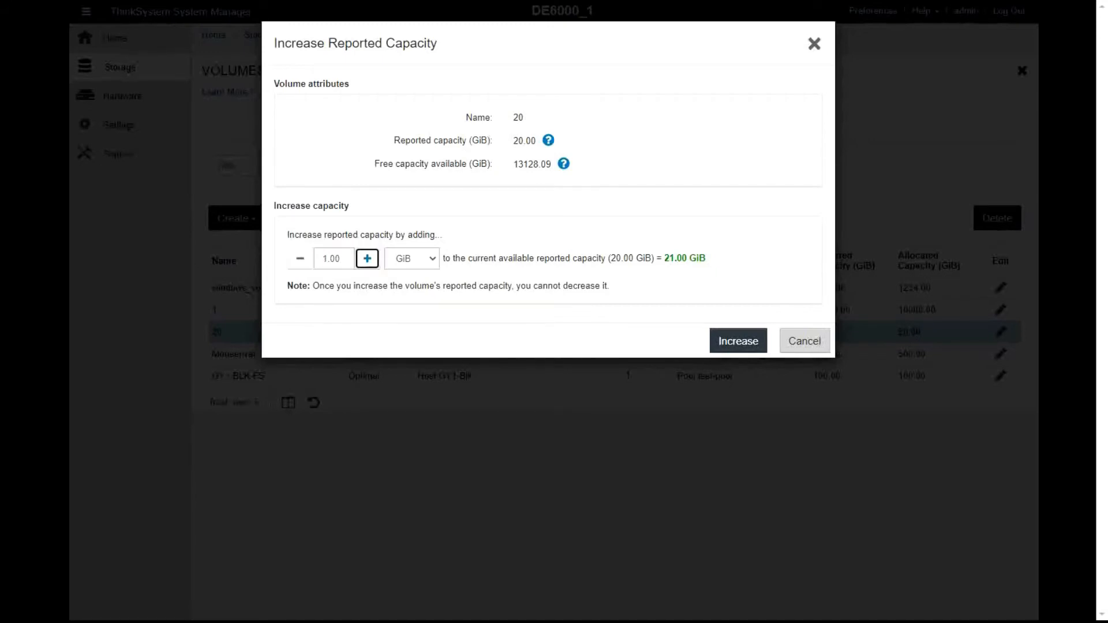
click(411, 257)
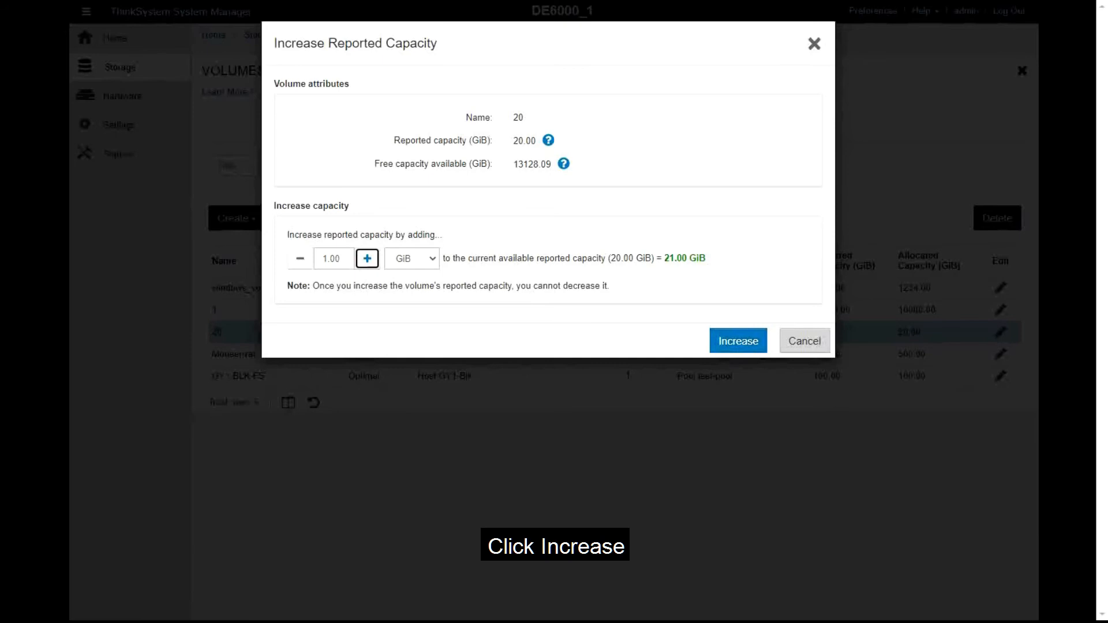
click(737, 340)
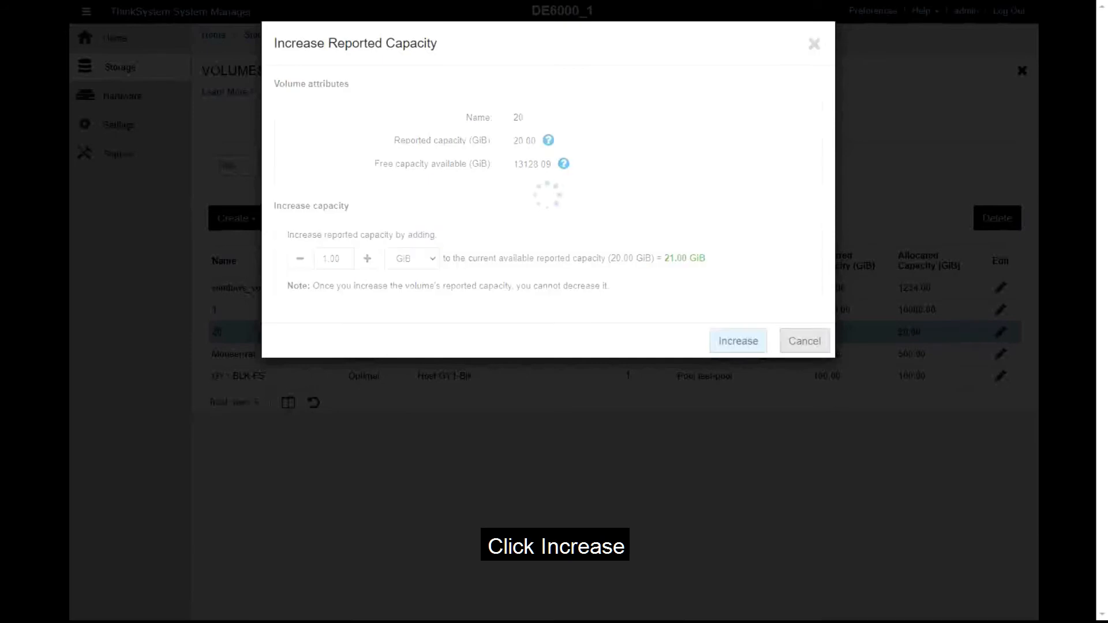
click(738, 341)
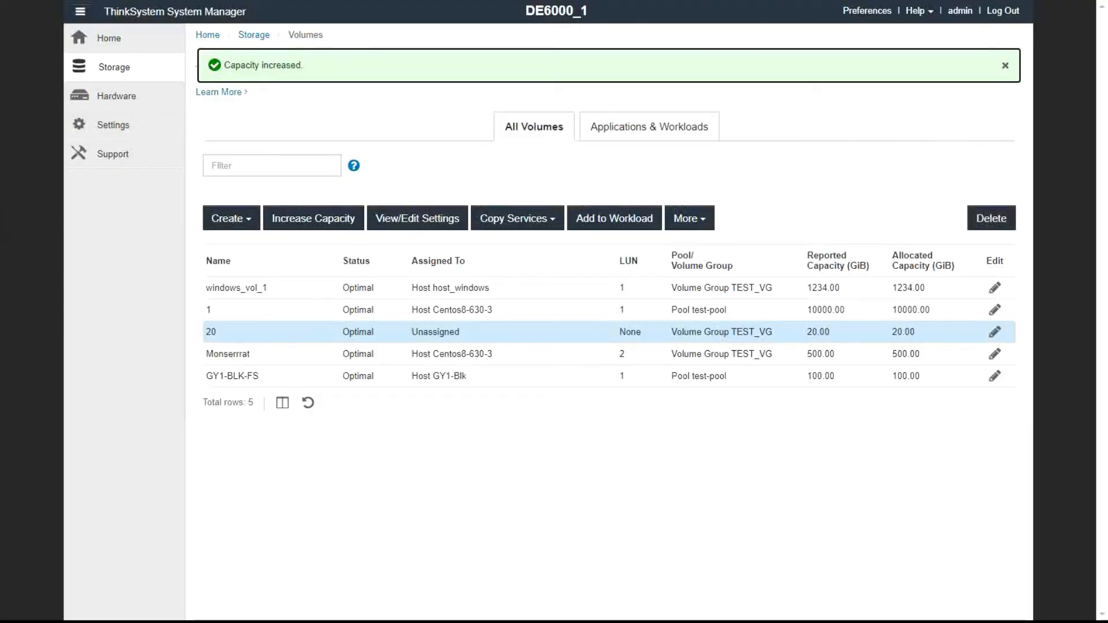